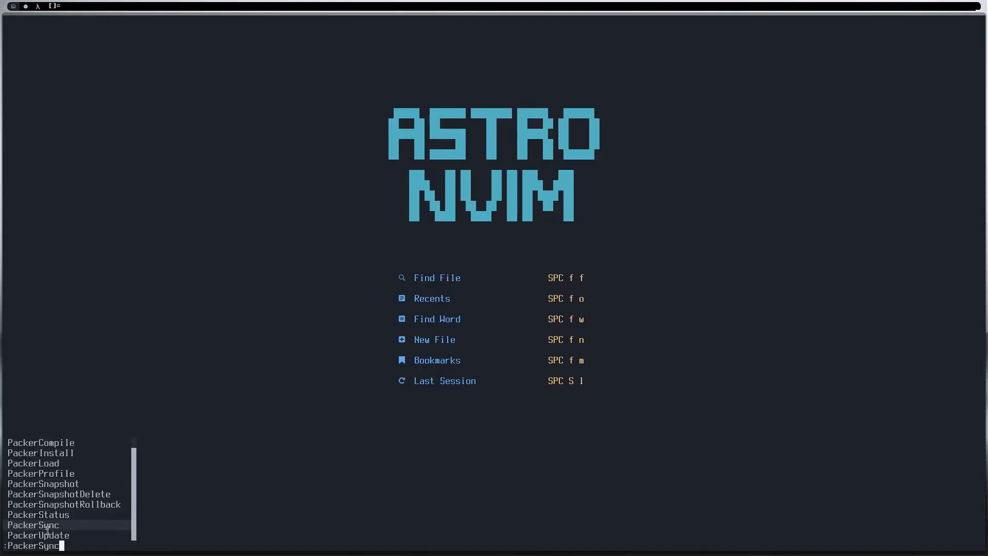
Run :PackerSync to install and update all Packer plugins.
key("Escape")
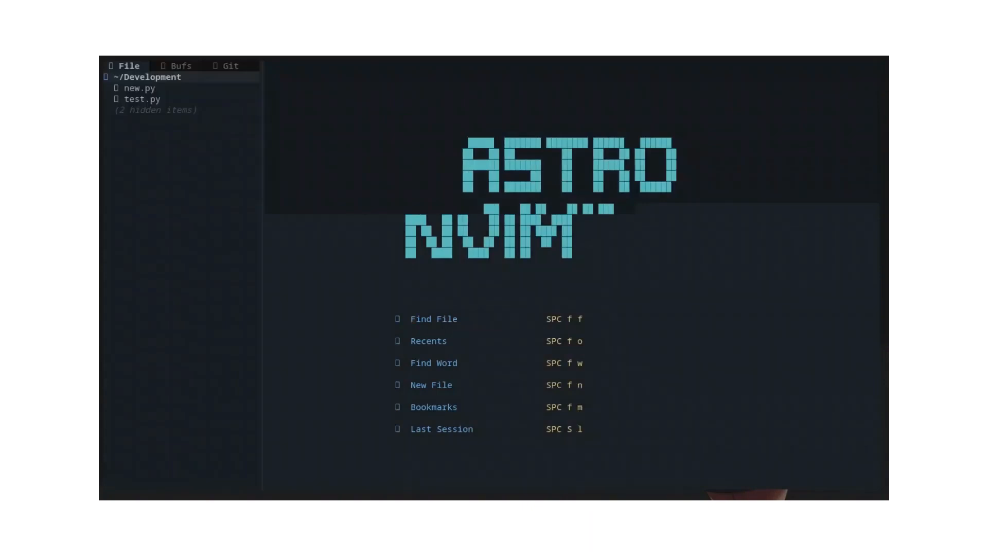
mouse_move(157, 205)
type(":LspInstall bash go python yaml")
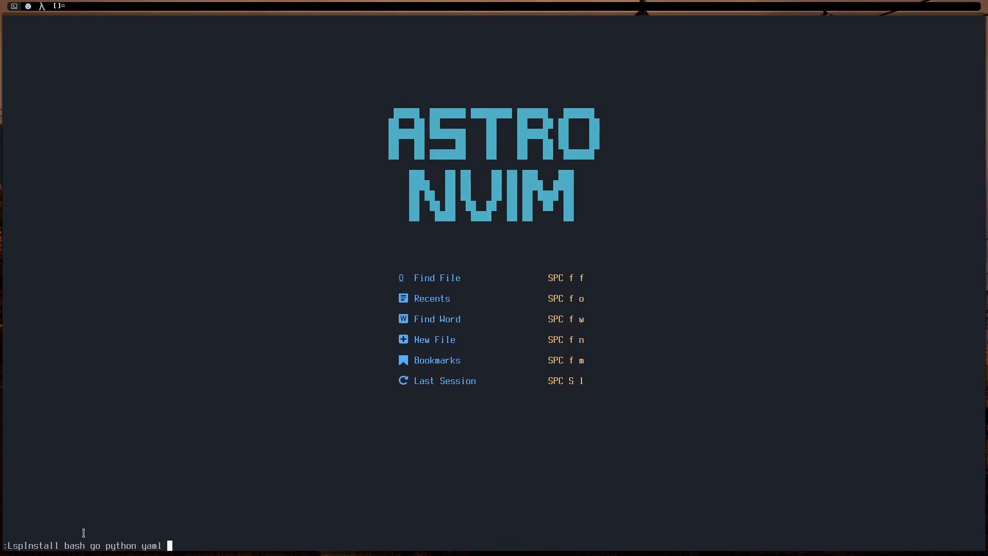
Add javascript to the unrun :LspInstall bash go python yaml command.
type("javascript")
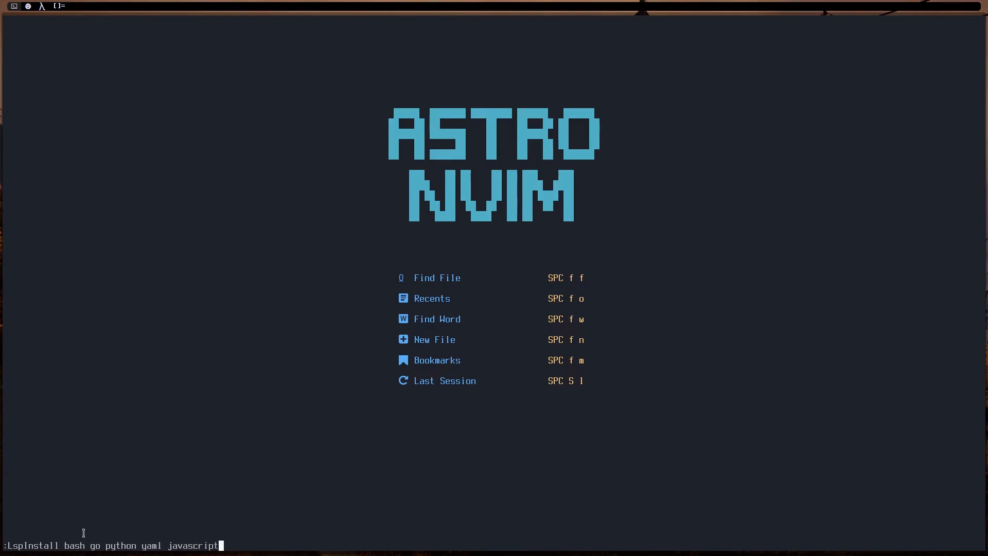